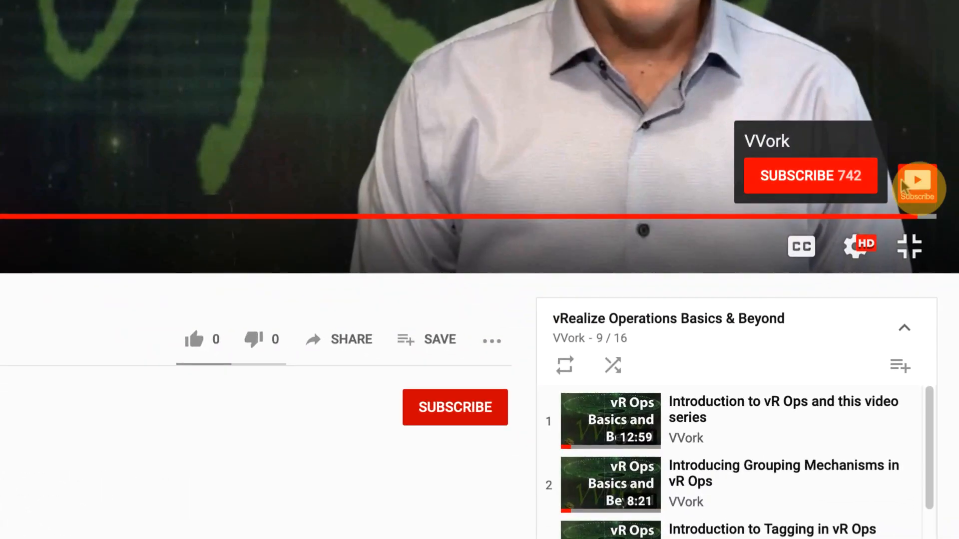
# Step: Subscribe to the vRealize Operations Basics & Beyond channel from the video overlay
pyautogui.click(455, 407)
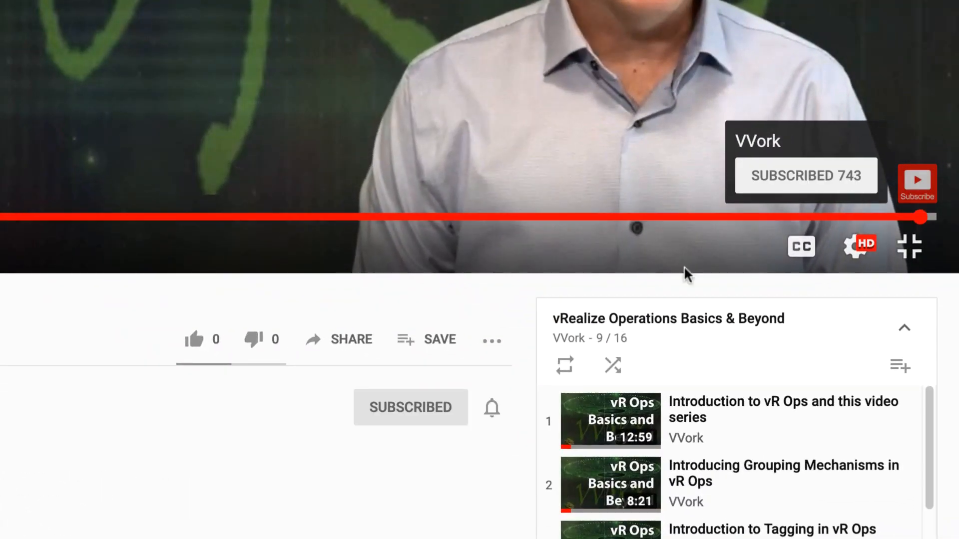
pyautogui.click(491, 408)
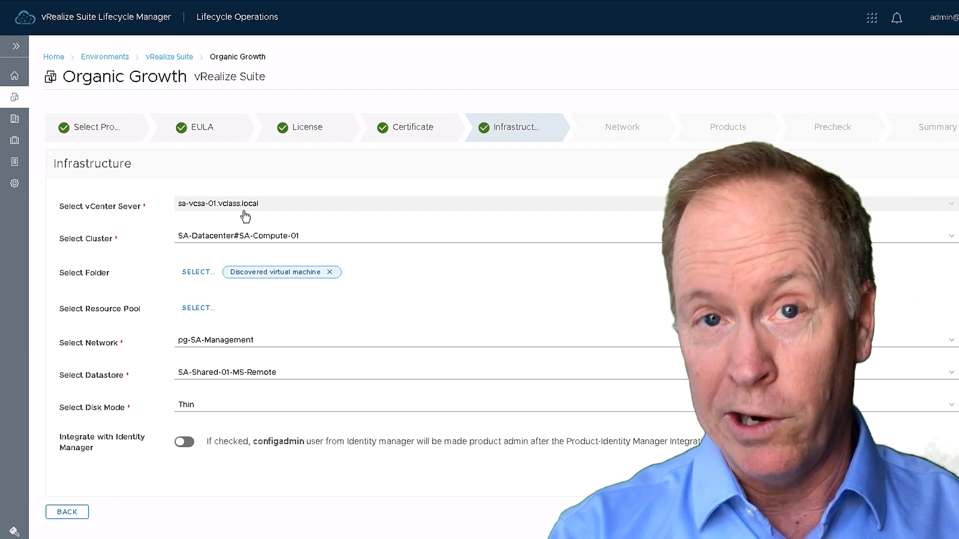
pyautogui.moveTo(271, 208)
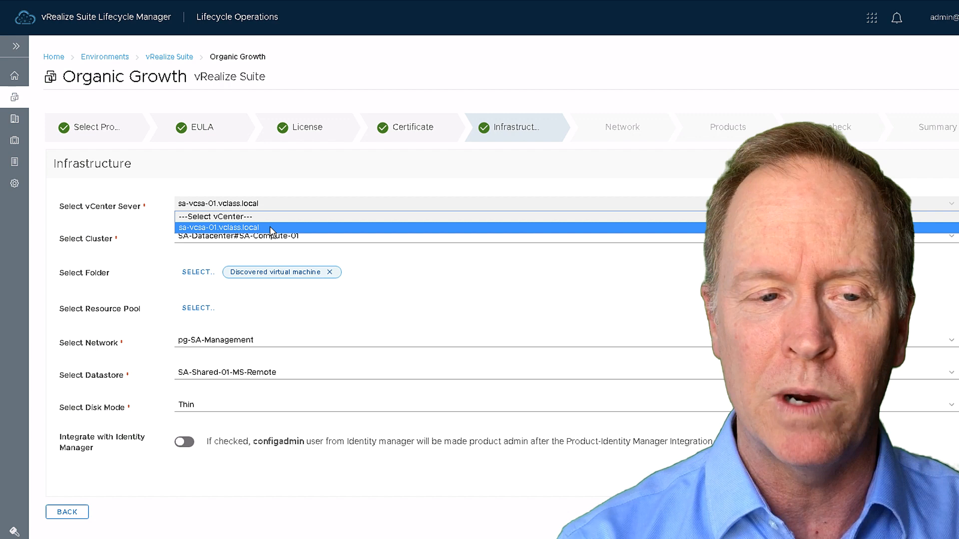
pyautogui.click(216, 228)
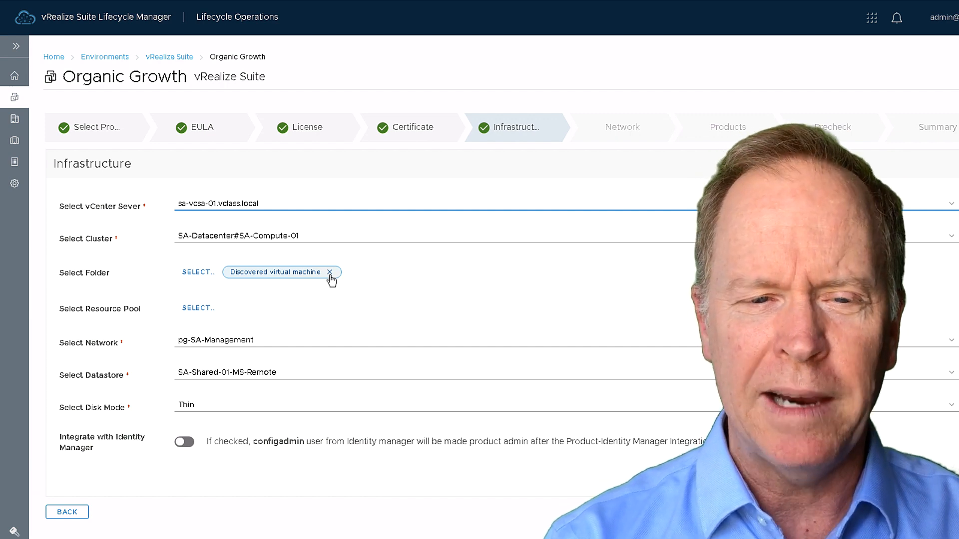
# Step: Remove the Discovered virtual machine folder tag, leaving the deployment folder unset
pyautogui.click(329, 272)
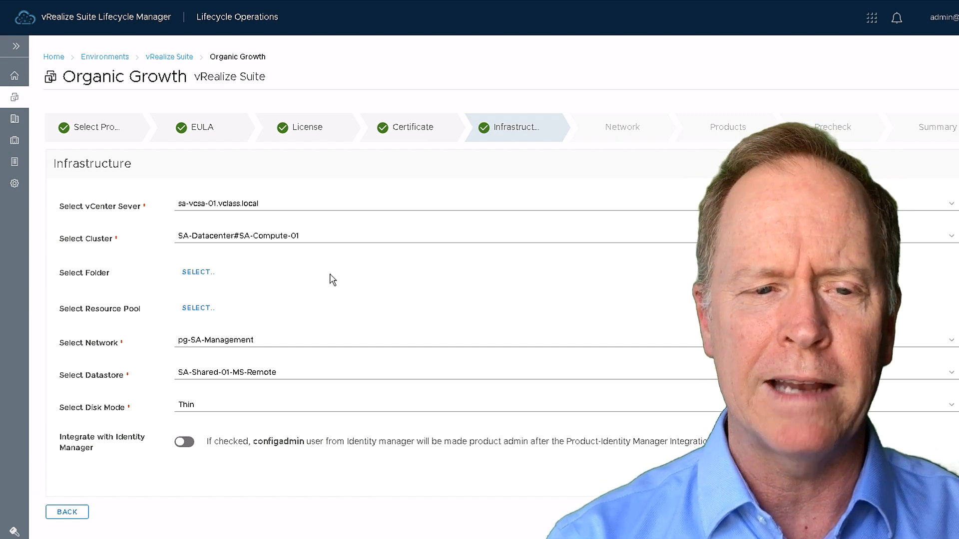
pyautogui.moveTo(199, 272)
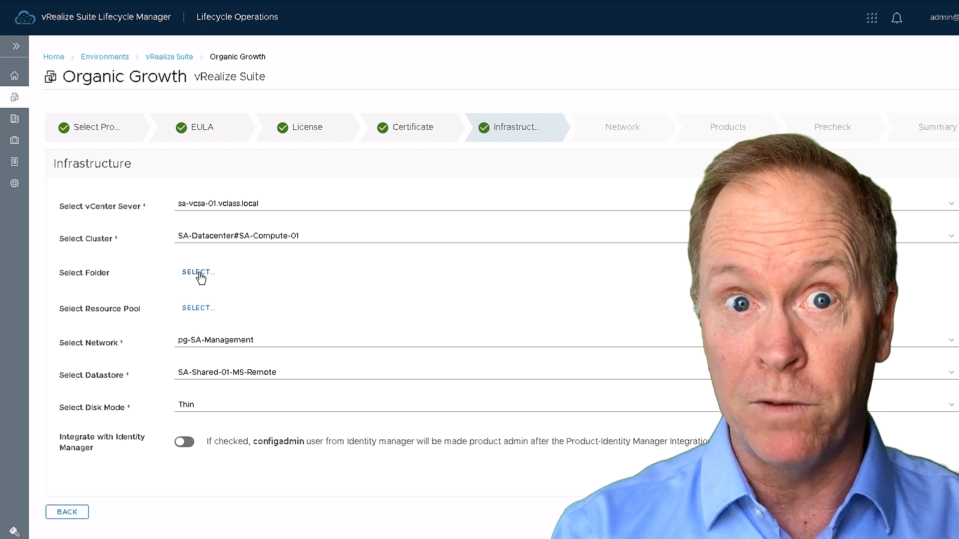
pyautogui.moveTo(224, 317)
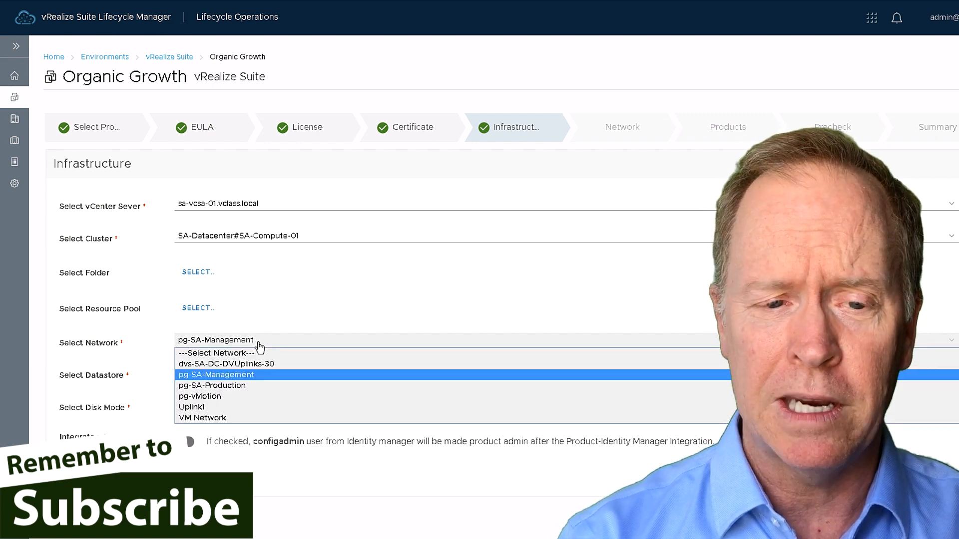
pyautogui.click(215, 375)
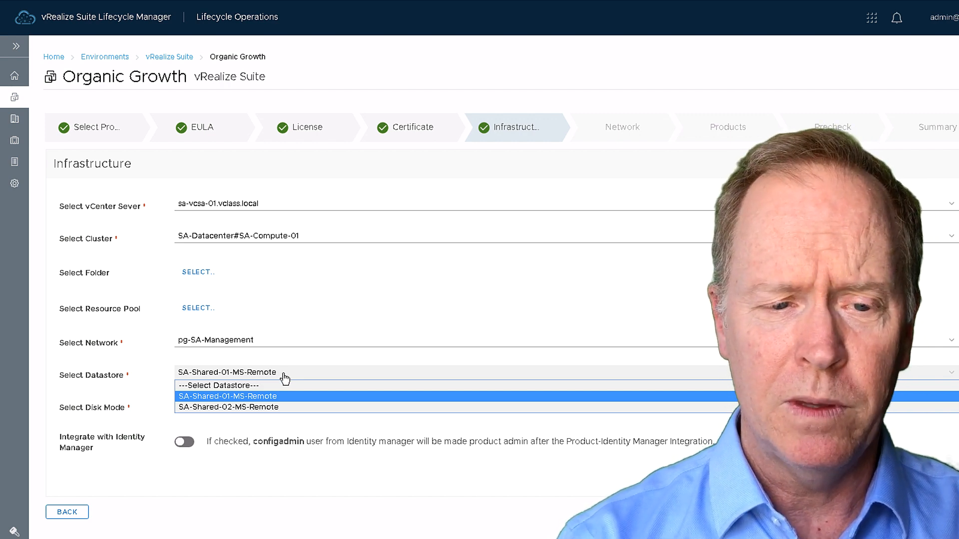
pyautogui.click(228, 396)
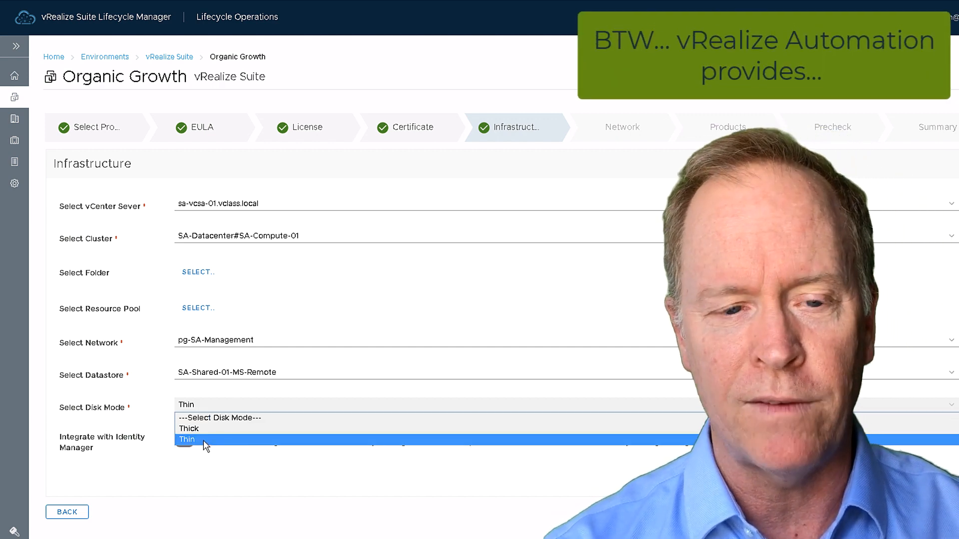
pyautogui.click(188, 440)
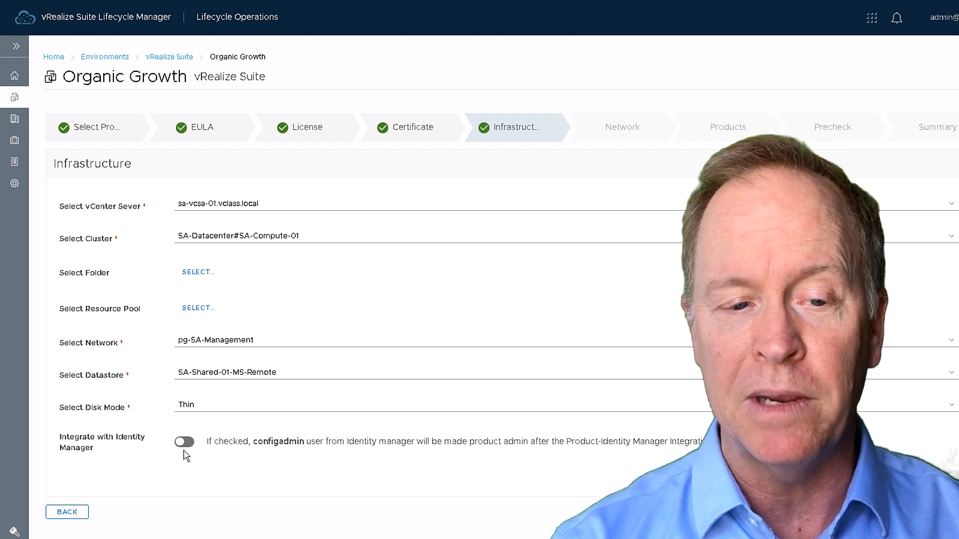
pyautogui.click(184, 442)
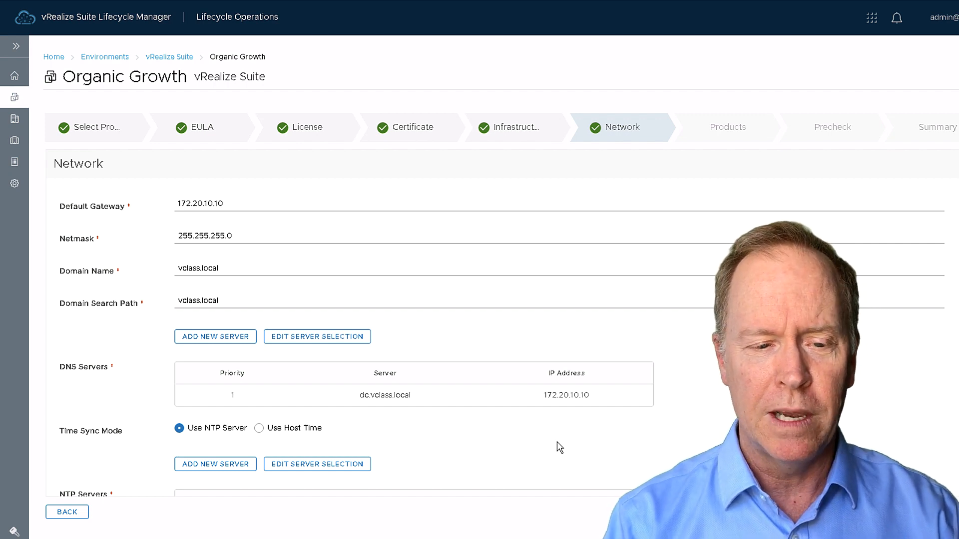
# Step: Review the DNS and NTP servers and advance the wizard to Products
pyautogui.scroll(-3)
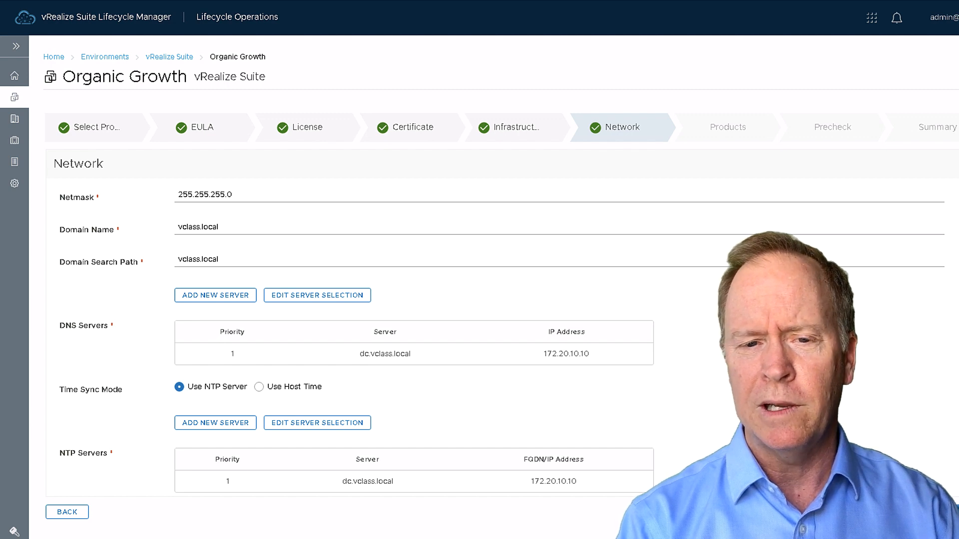
pyautogui.click(728, 127)
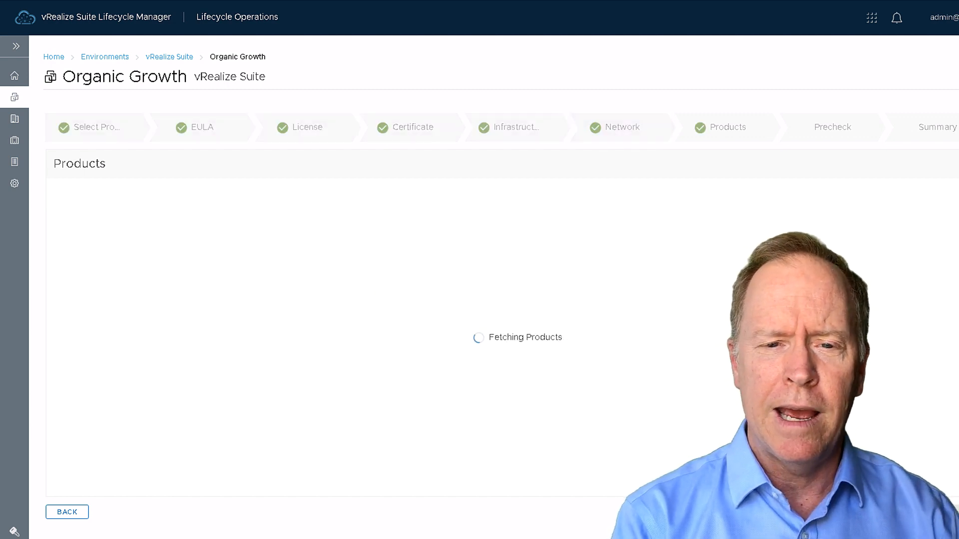